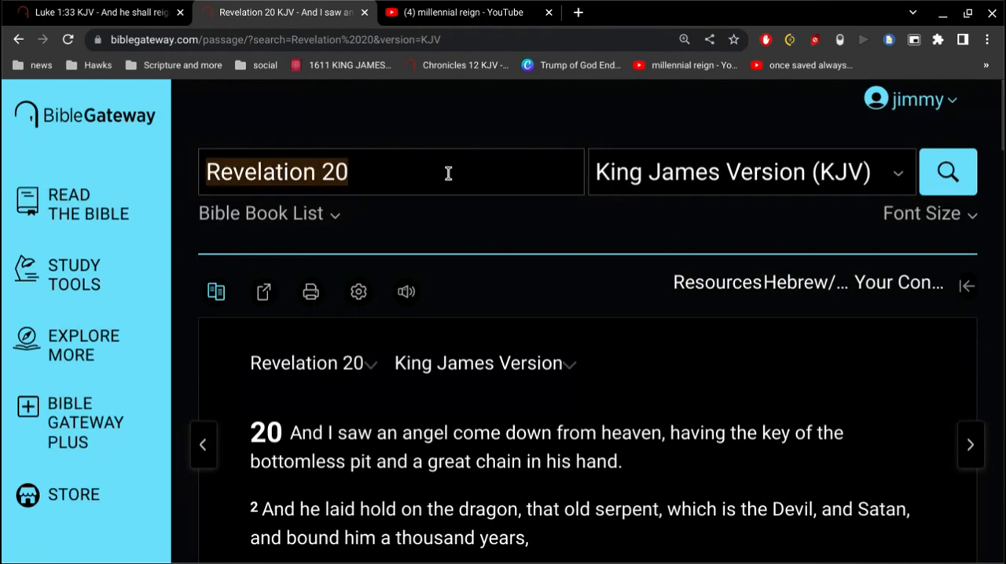
Search the KJV for 'divorce sin', get no verses, then trim the query to 'divorce'.
{"action": "type", "text": "divorce sin"}
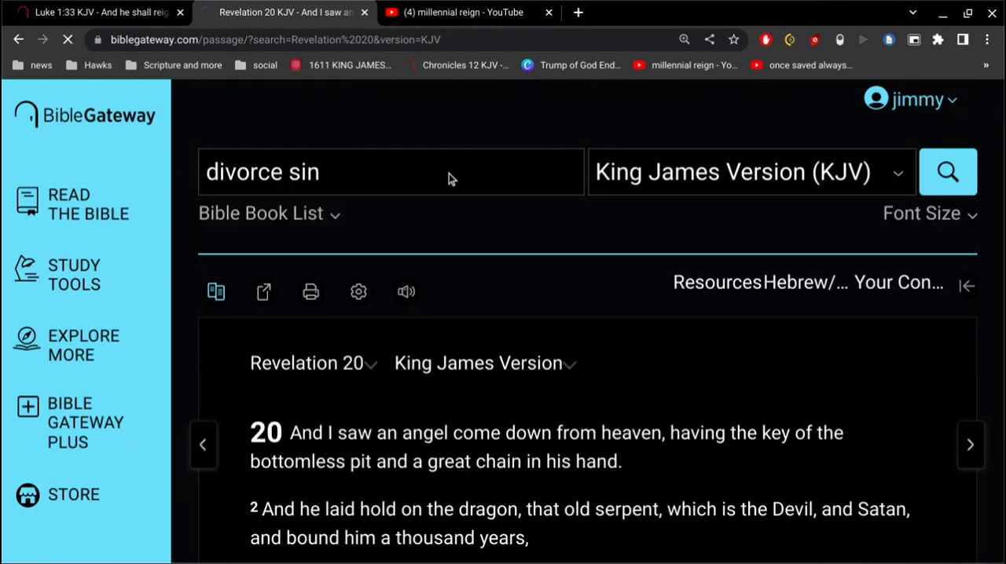
{"action": "left_click", "coordinate": [946, 172]}
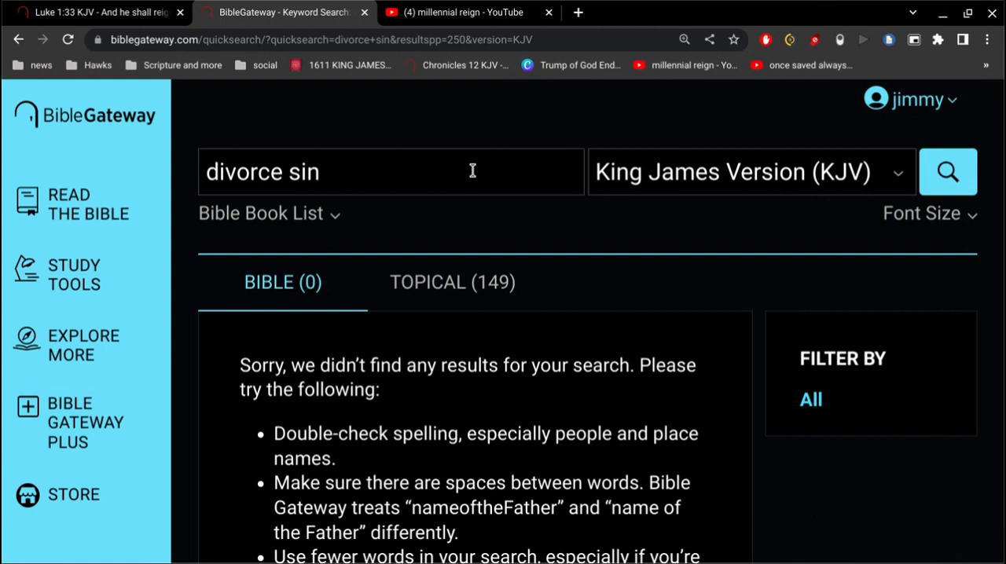
{"action": "key", "text": "BackSpace"}
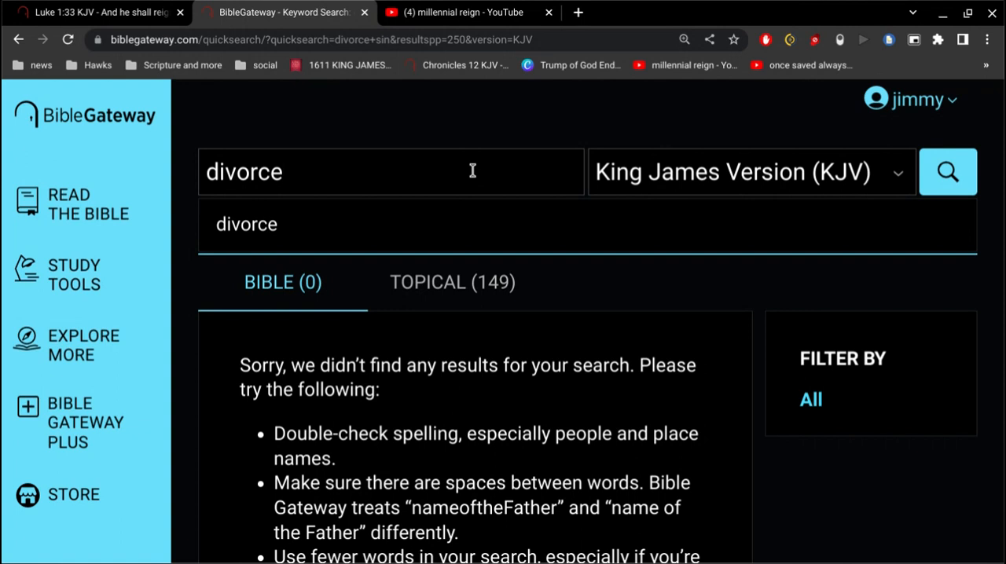
{"action": "mouse_move", "coordinate": [465, 167]}
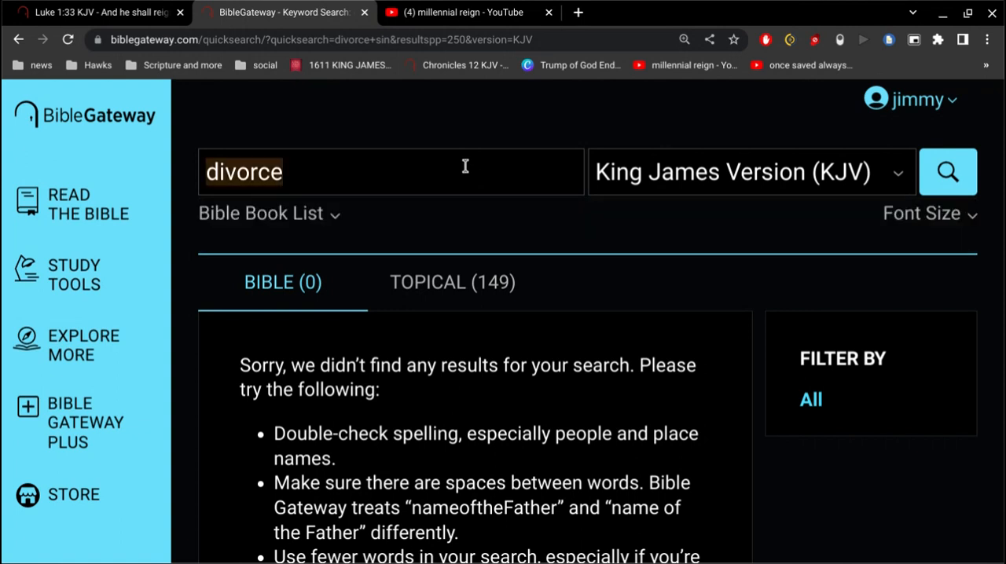
Search the KJV for 'because Moses hard' and read the single result, Matthew 19:8.
{"action": "type", "text": "because Moses hard"}
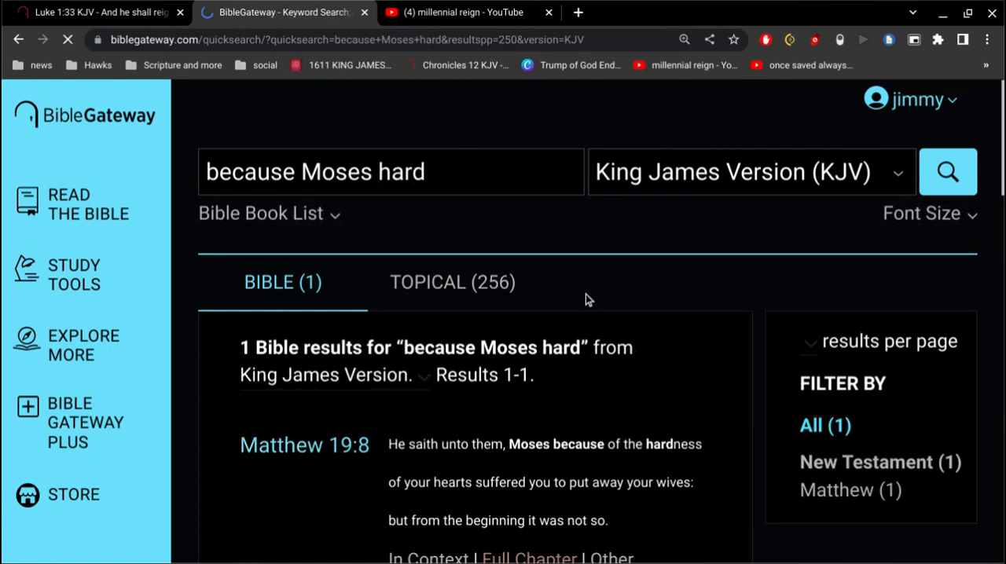
{"action": "scroll", "scroll_direction": "down", "scroll_amount": 3}
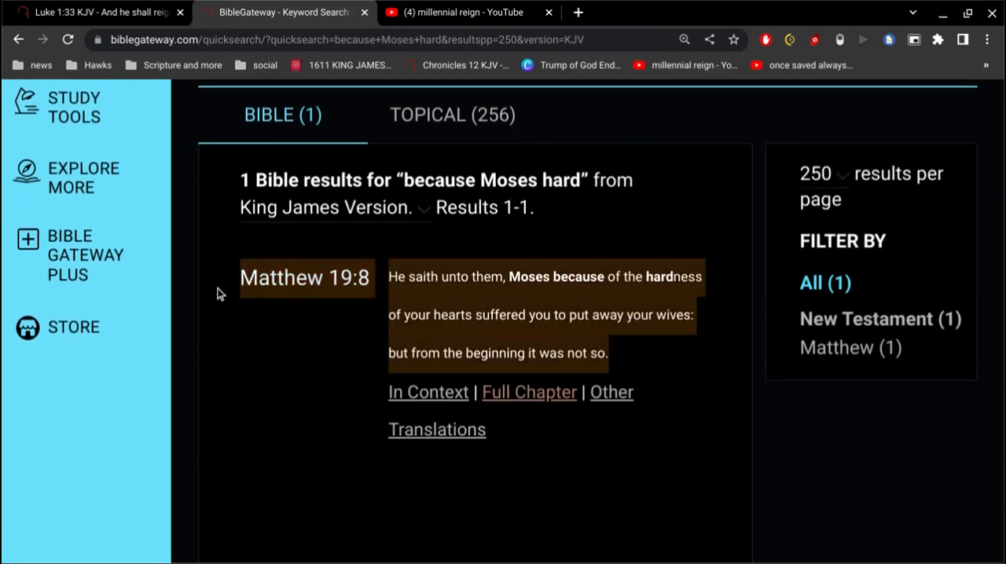
{"action": "mouse_move", "coordinate": [626, 358]}
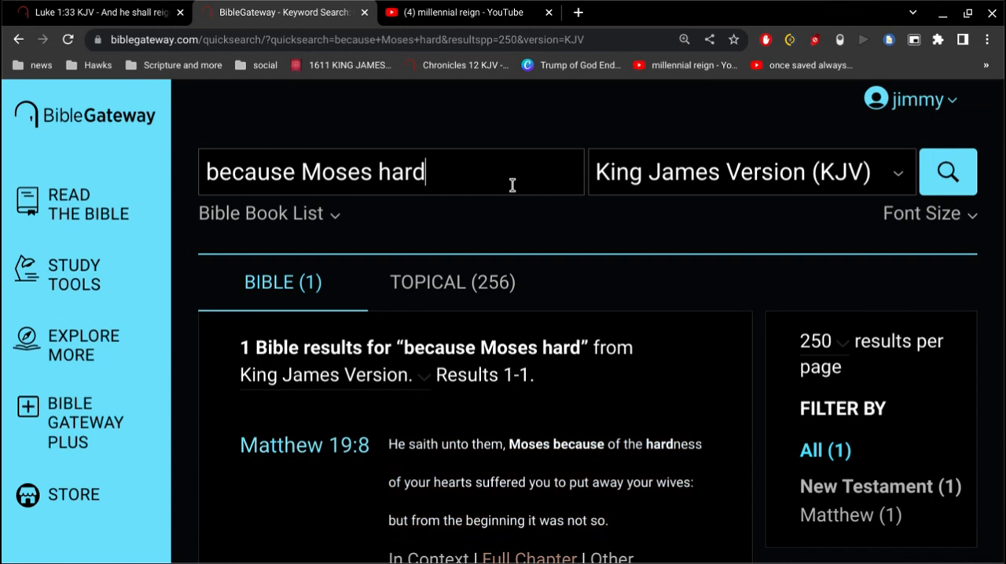
{"action": "key", "text": "ctrl+a"}
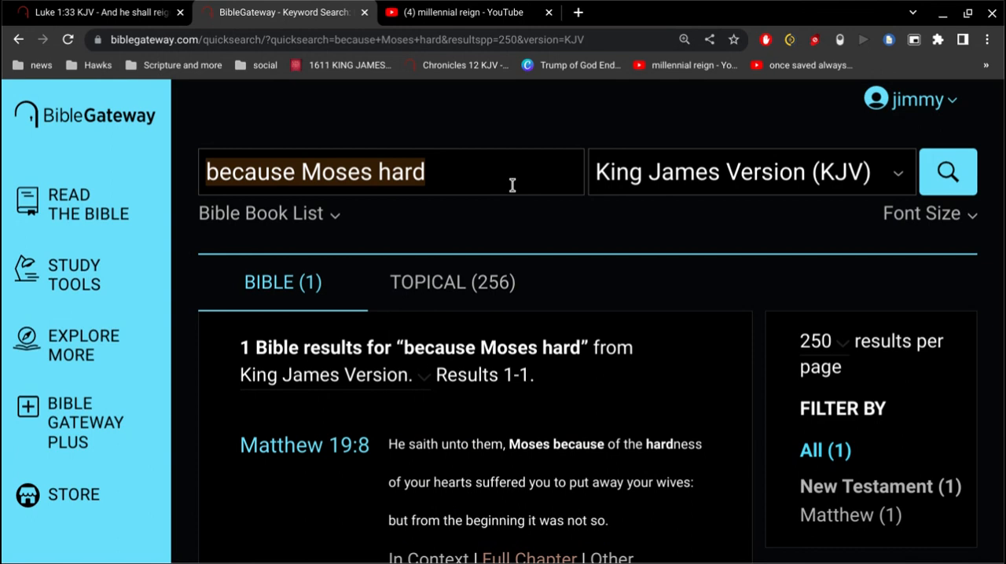
Search the KJV for 'divorce' and filter the 11 results to Isaiah, reading Isaiah 50:1.
{"action": "type", "text": "divorce"}
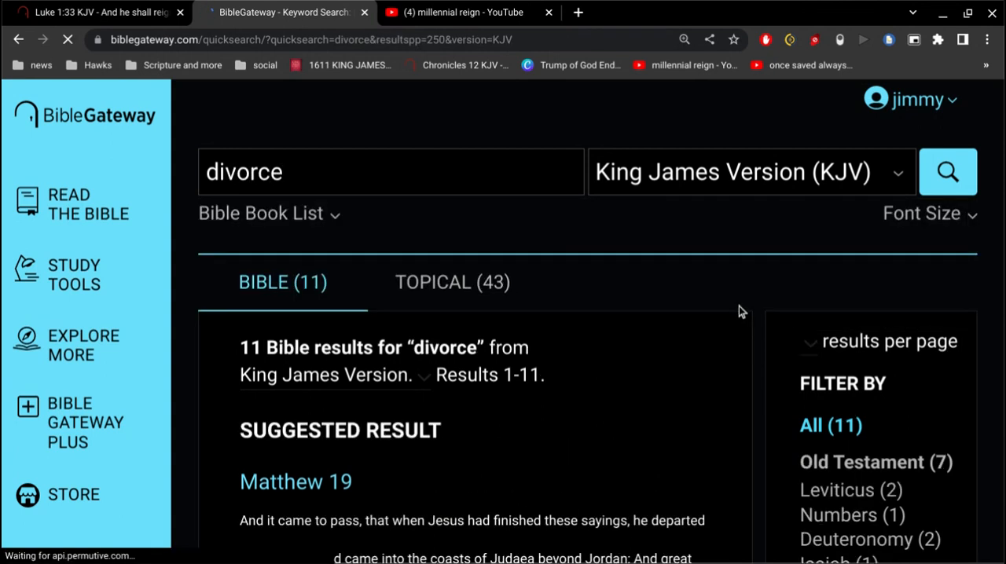
{"action": "scroll", "scroll_direction": "down", "scroll_amount": 3}
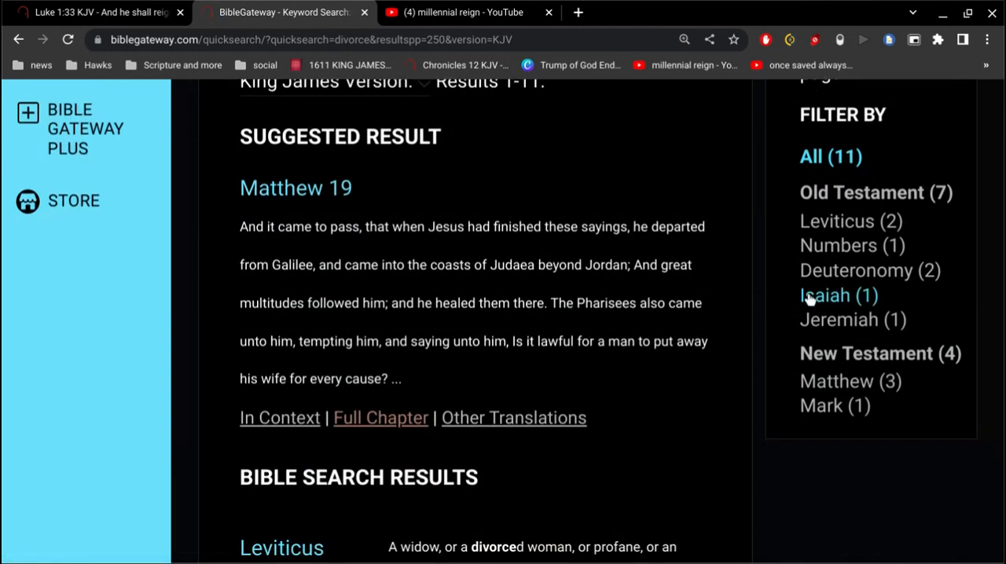
{"action": "left_click", "coordinate": [838, 295]}
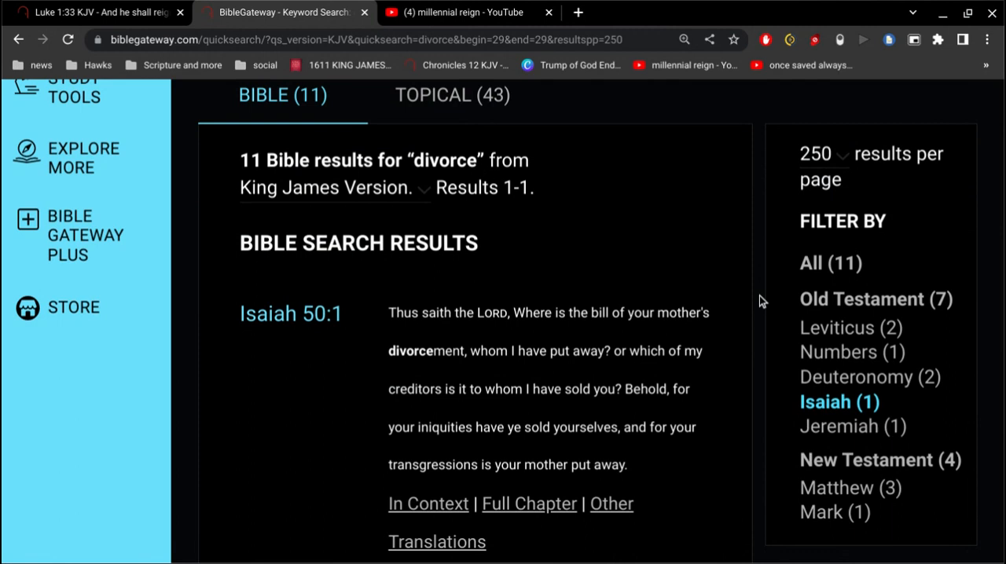
{"action": "scroll", "scroll_direction": "down", "scroll_amount": 3}
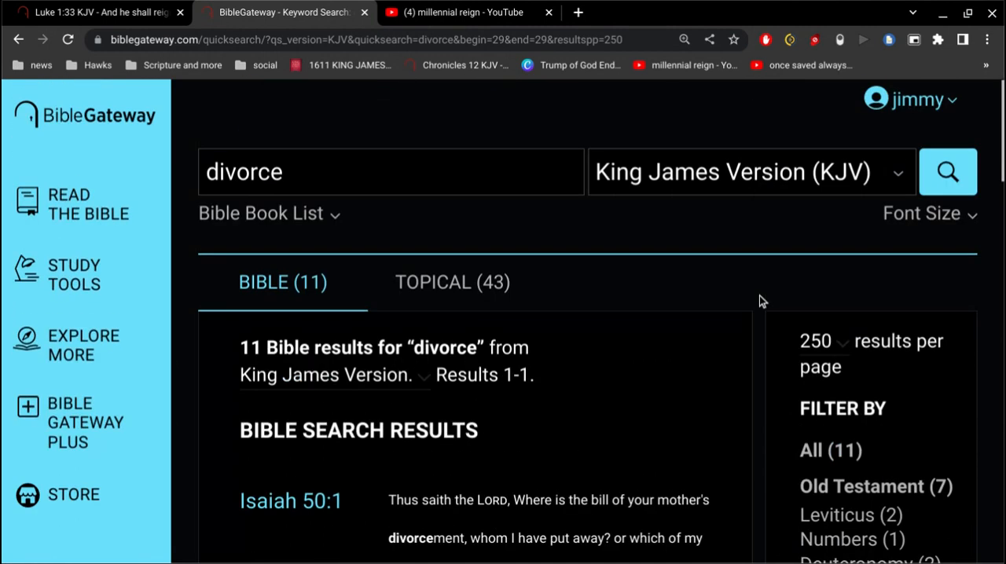
{"action": "scroll", "scroll_direction": "down", "scroll_amount": 3}
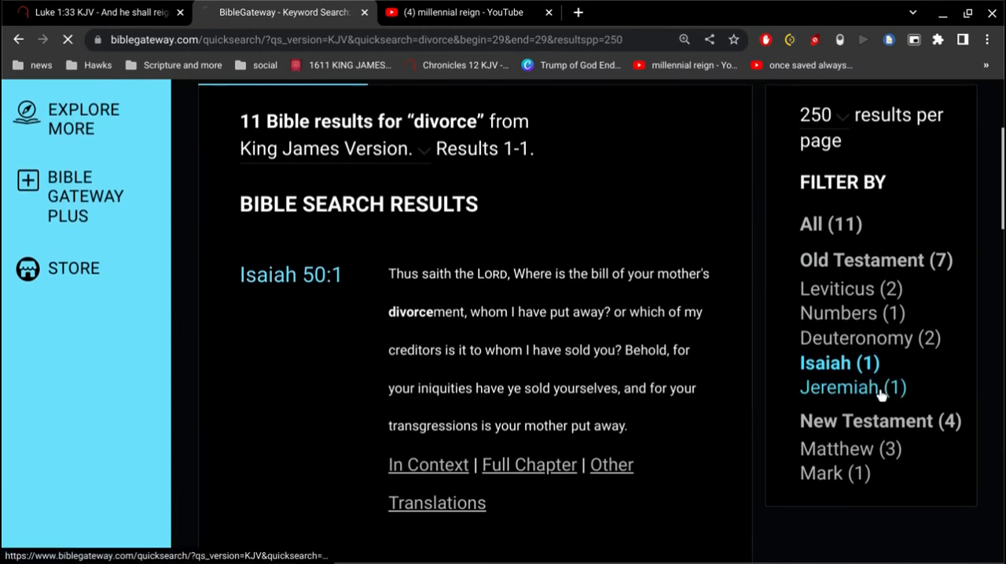
Filter the divorce results to Jeremiah and read Jeremiah 3:8 on Israel's bill of divorce.
{"action": "left_click", "coordinate": [840, 386]}
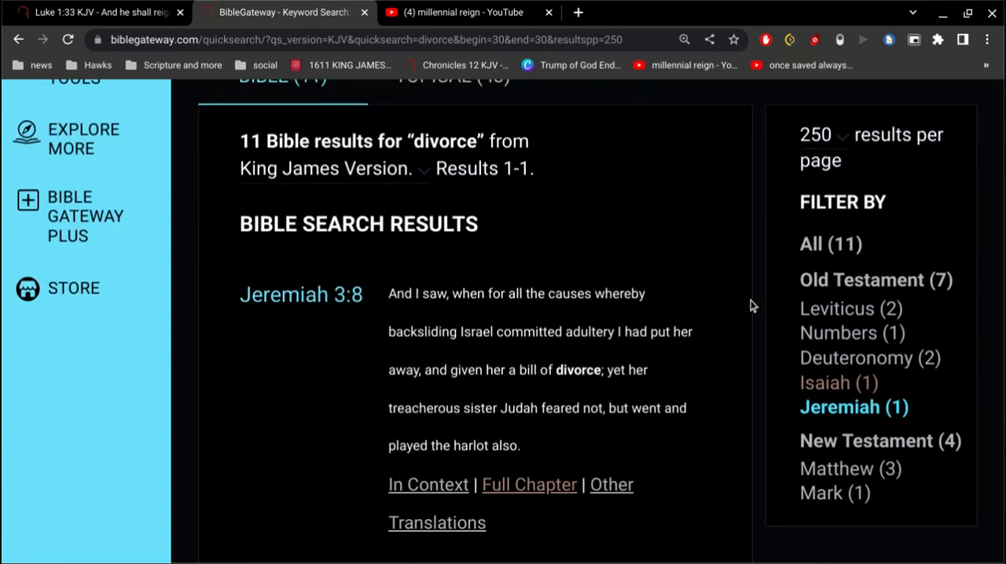
{"action": "scroll", "scroll_direction": "down", "scroll_amount": 3}
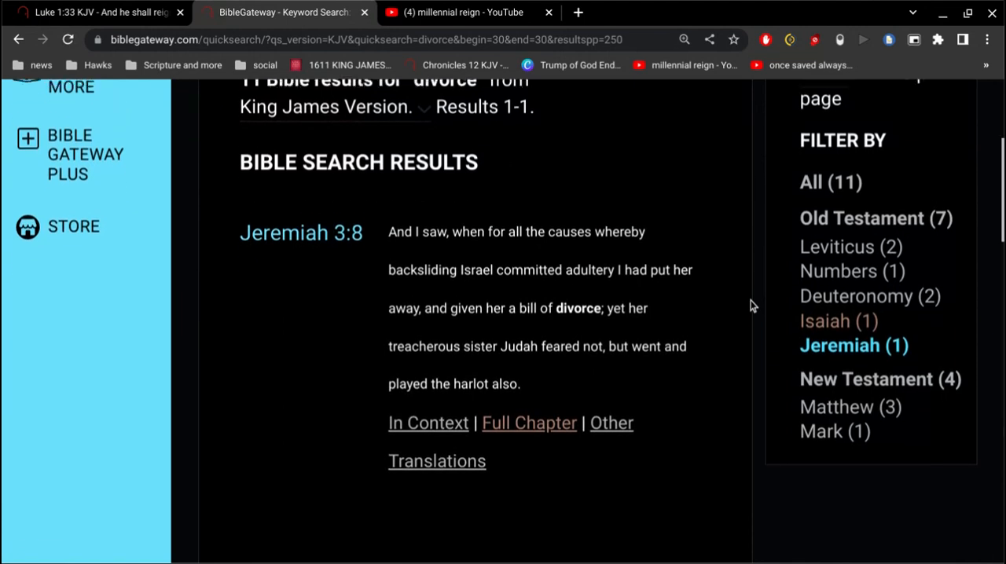
{"action": "scroll", "scroll_direction": "down", "scroll_amount": 3}
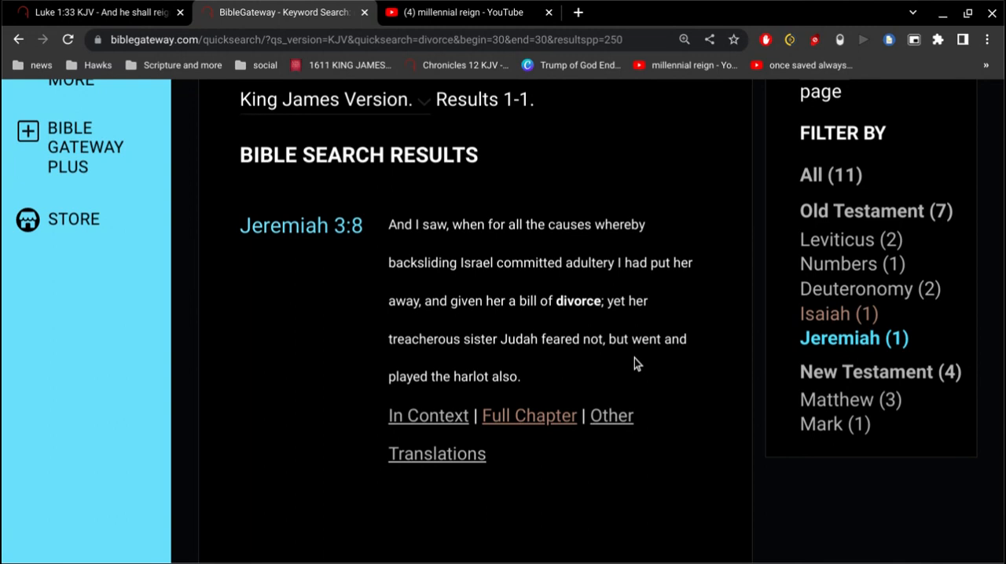
{"action": "mouse_move", "coordinate": [603, 297]}
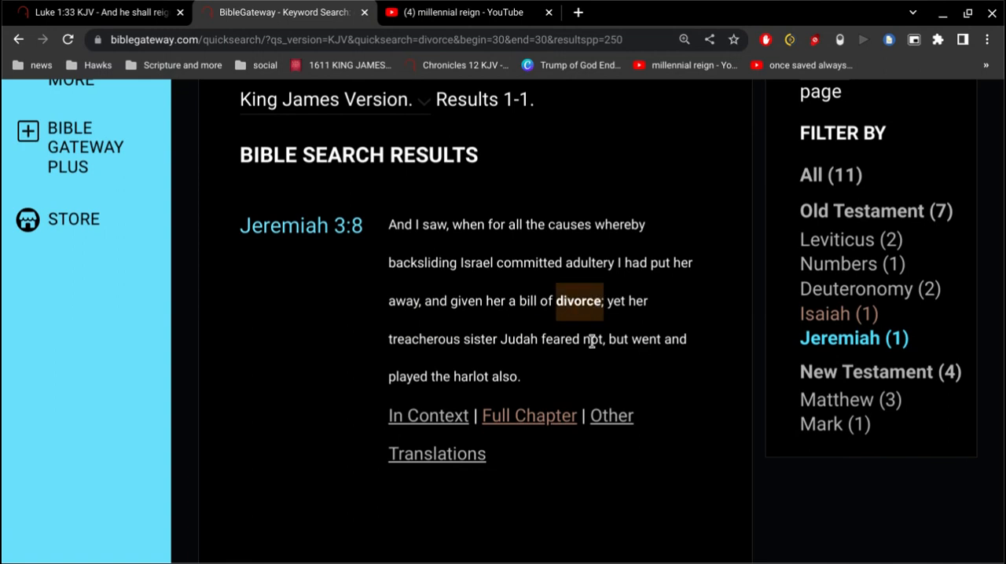
{"action": "mouse_move", "coordinate": [660, 404]}
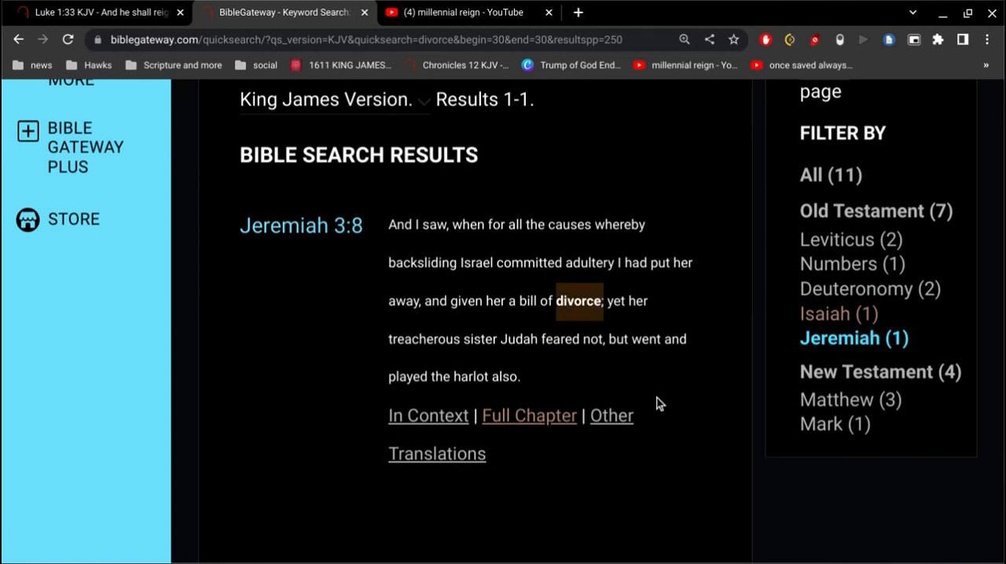
{"action": "mouse_move", "coordinate": [667, 387]}
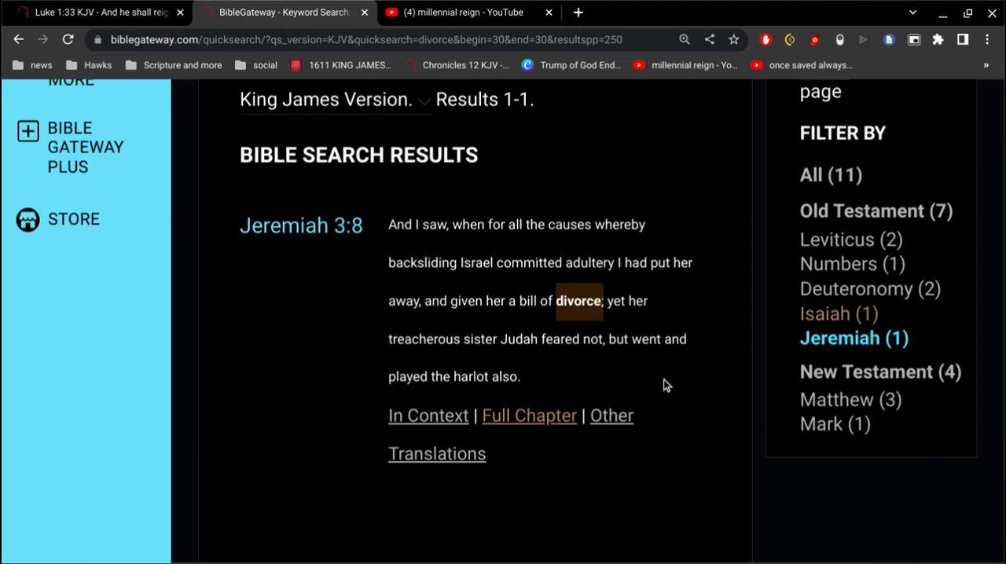